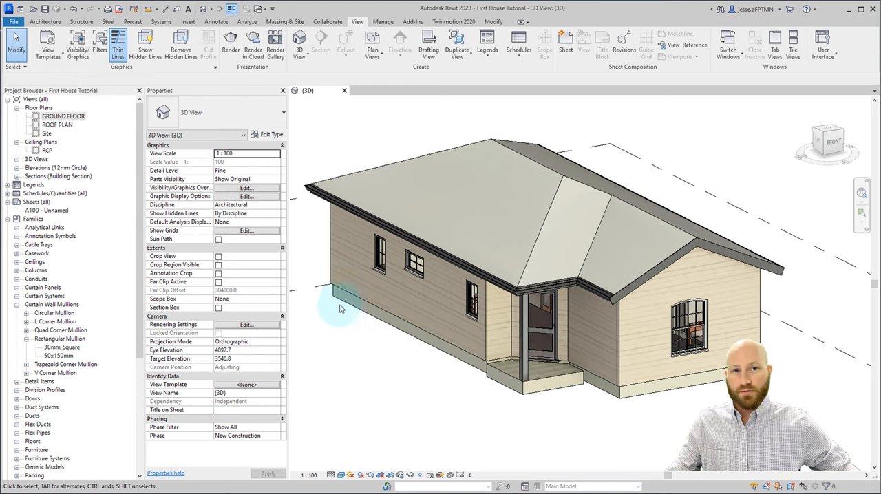
# - Open the South elevation and temporarily hide the fascia along the front gable
pyautogui.doubleClick(63, 115)
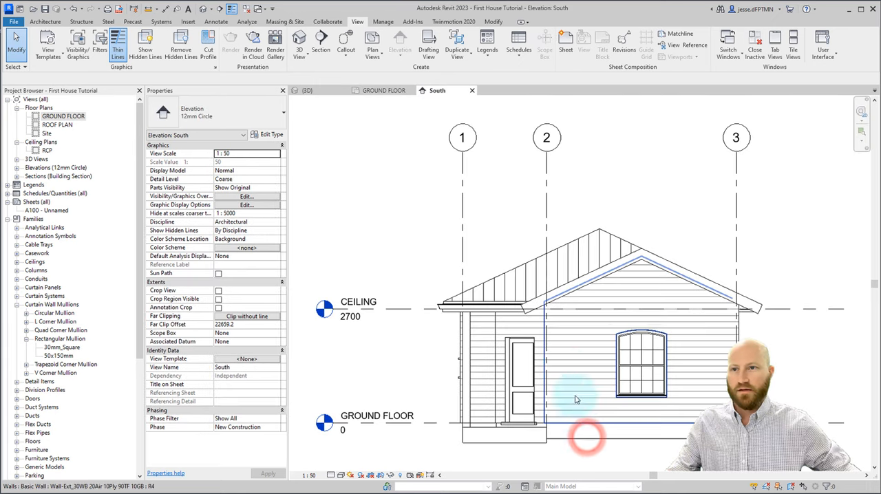
pyautogui.click(601, 277)
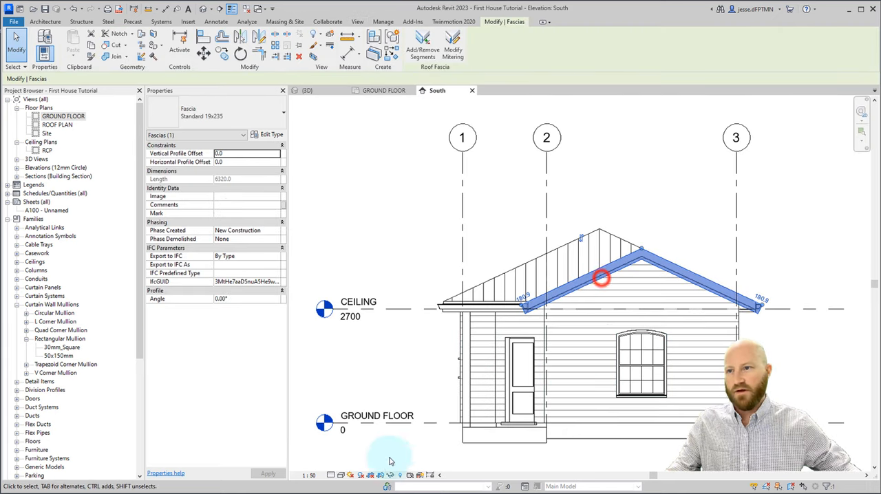
pyautogui.click(381, 475)
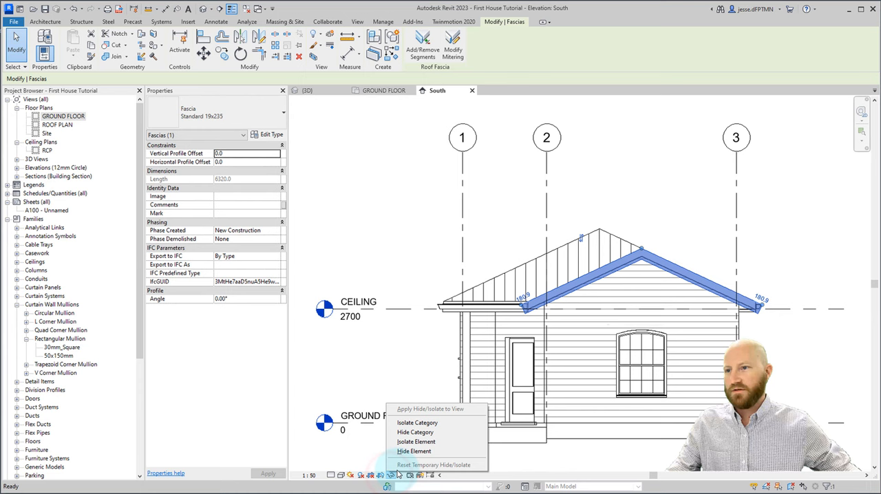
pyautogui.click(413, 451)
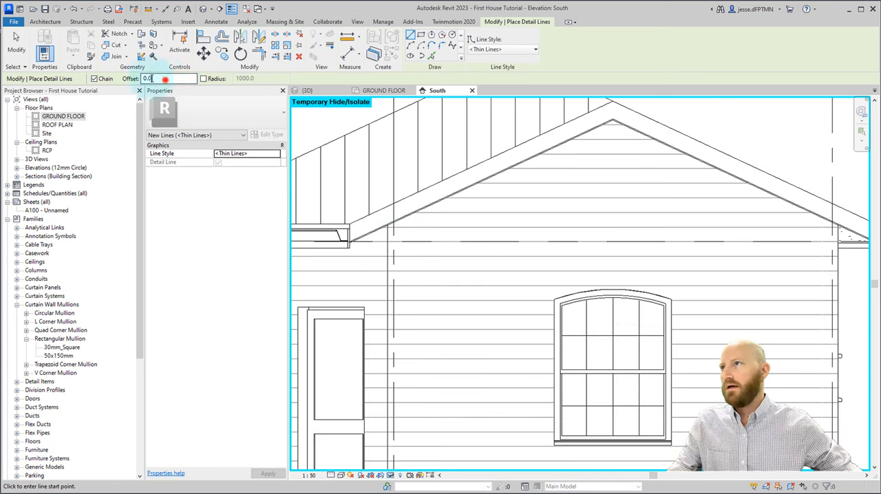
# - Draw a detail line offset 400 along the roof slope up to the gable apex
pyautogui.write('400')
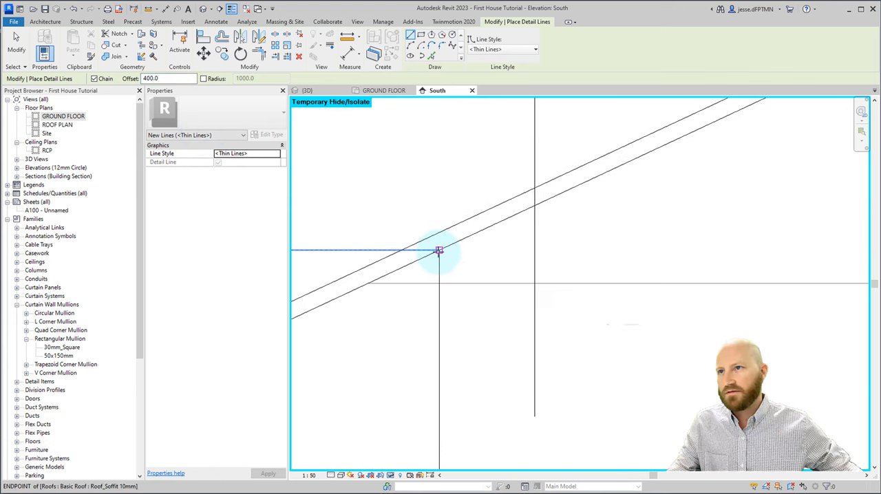
pyautogui.click(441, 245)
pyautogui.write('0')
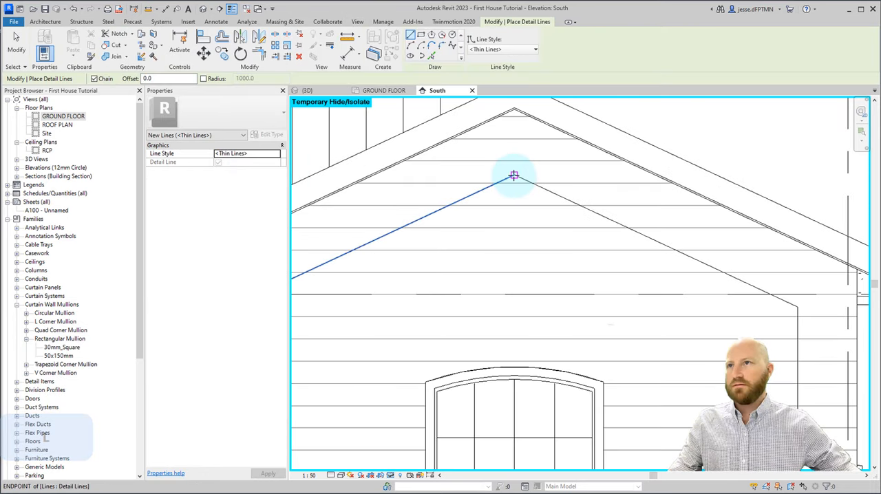
pyautogui.click(149, 78)
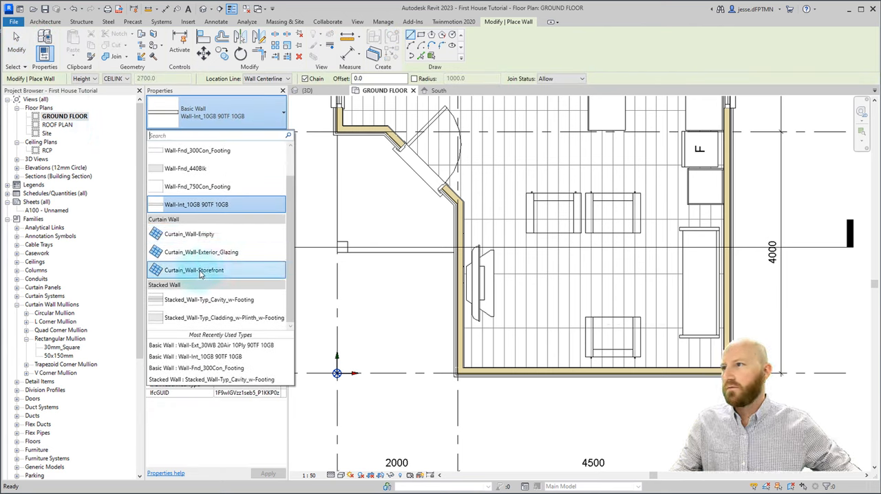
# - Set Curtain_Wall-Storefront's Vertical Border 1 mullion to Rectangular Mullion 50x150mm
pyautogui.click(200, 269)
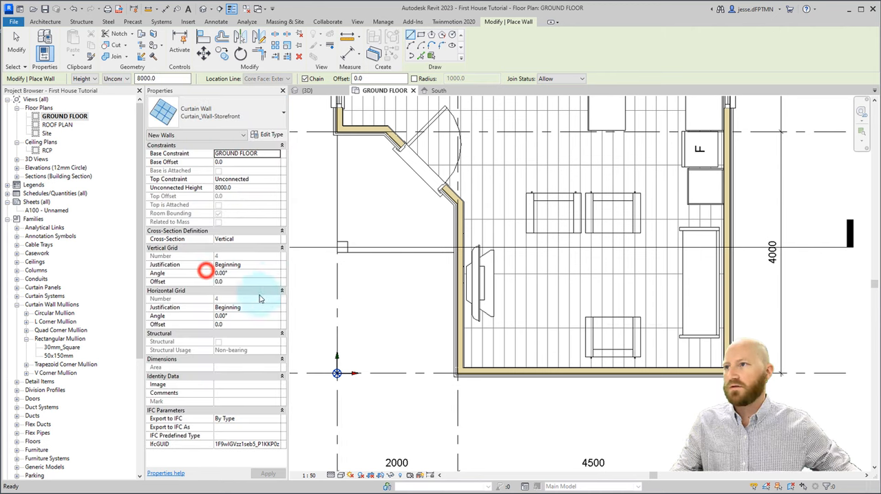
pyautogui.click(267, 135)
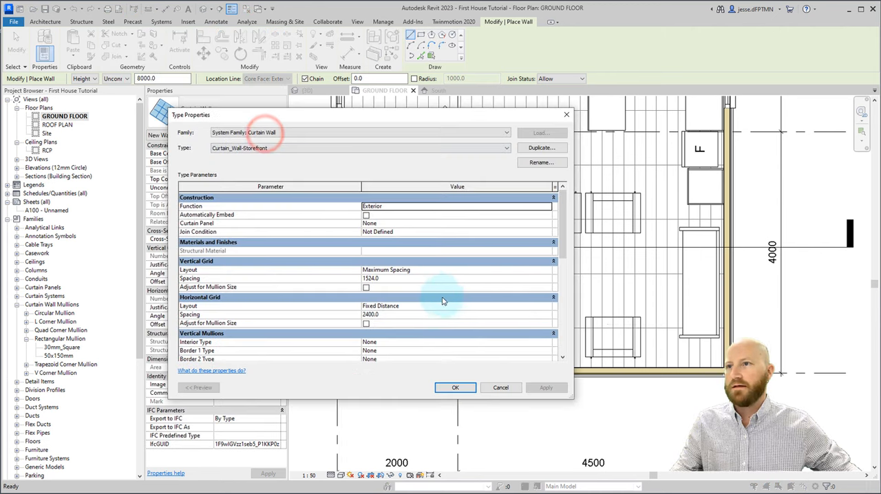
pyautogui.scroll(-3)
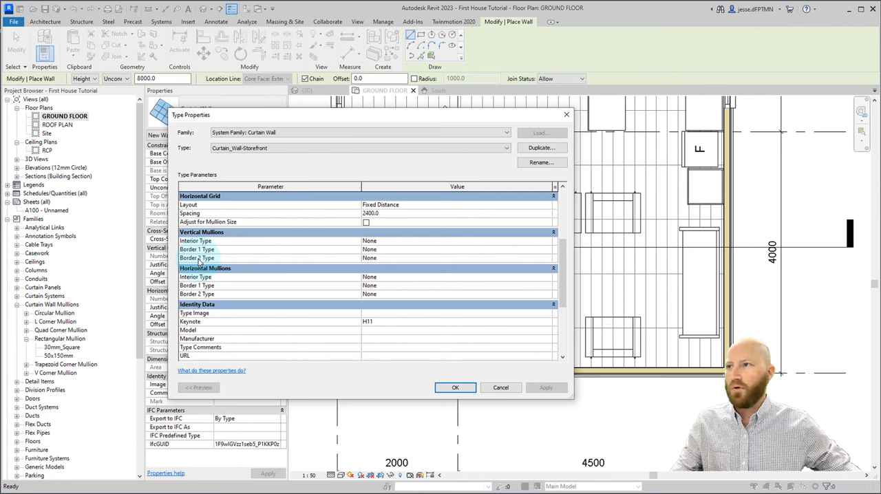
pyautogui.click(396, 253)
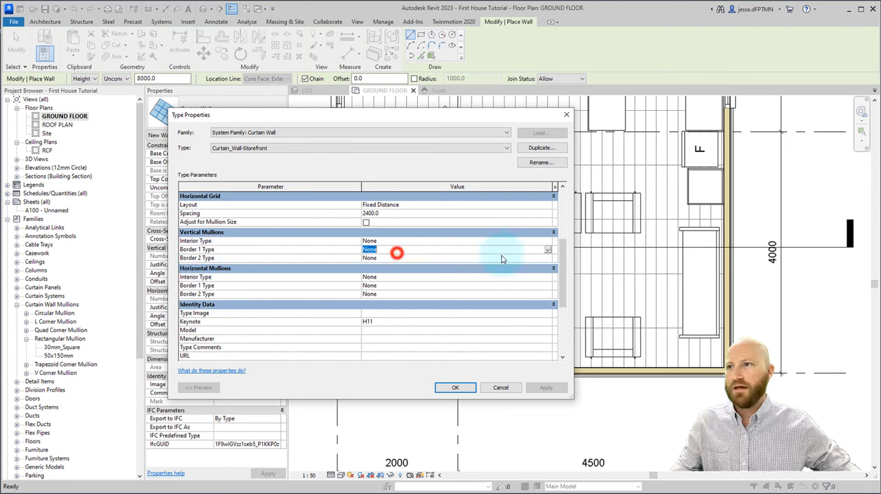
pyautogui.click(547, 249)
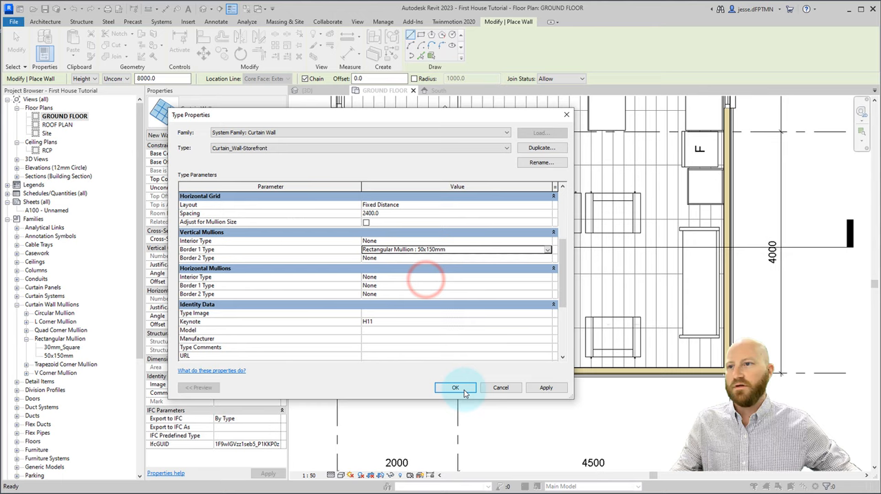
pyautogui.click(455, 388)
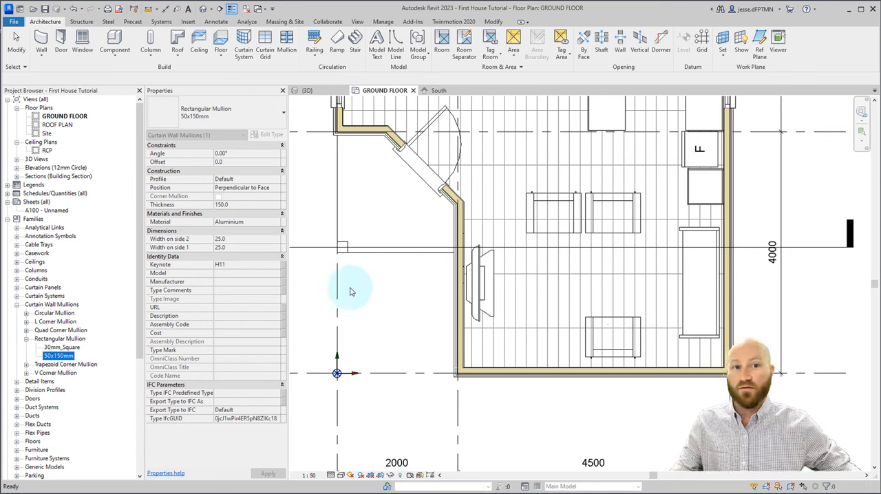
# - Open Rectangular Mullion 50x150mm type properties and set its thickness to 150
pyautogui.rightClick(49, 352)
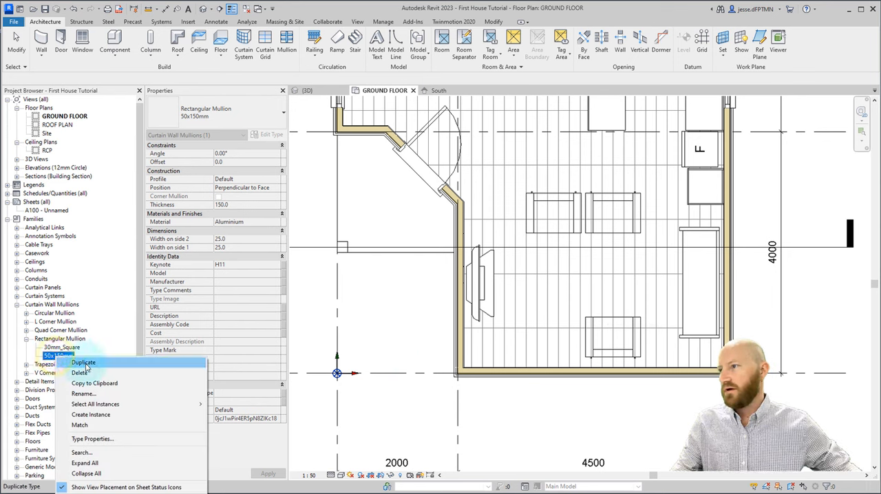
pyautogui.click(83, 362)
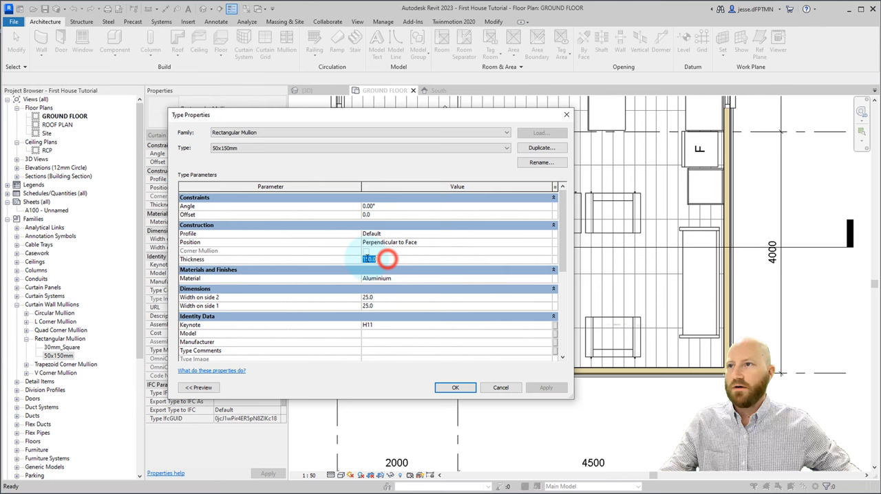
pyautogui.click(377, 297)
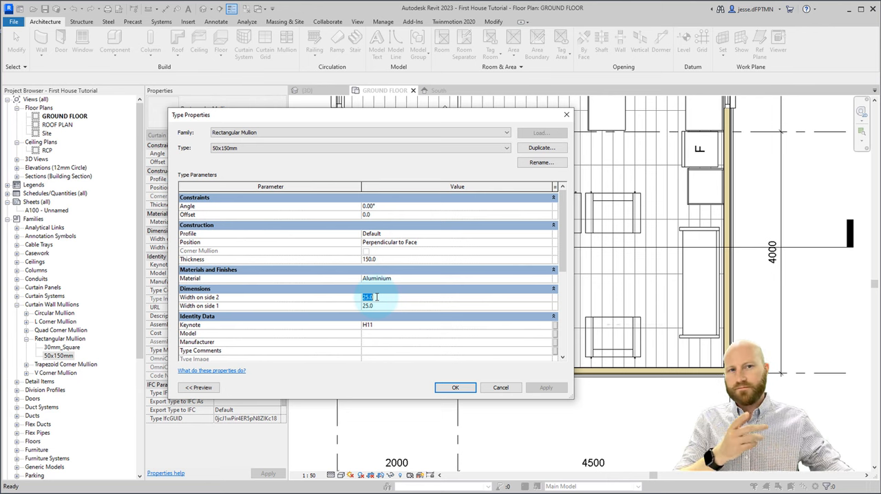
pyautogui.moveTo(501, 388)
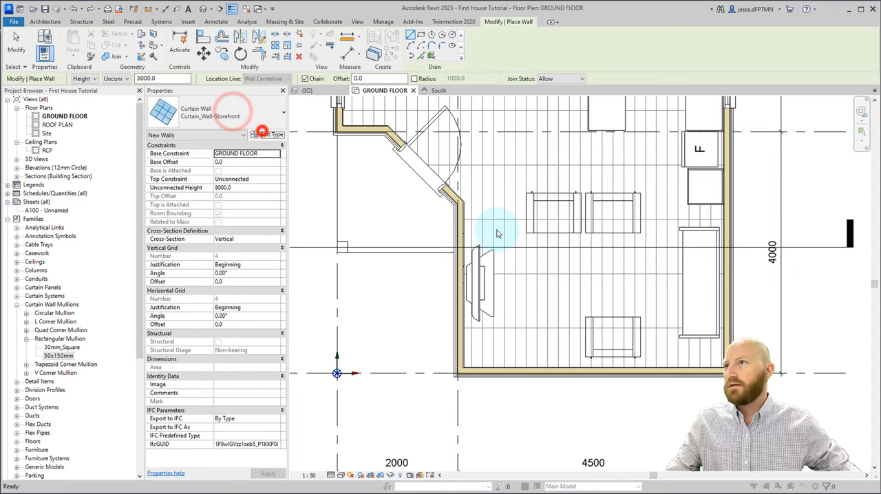
# - Set the remaining vertical and horizontal border mullions to Rectangular Mullion 50x150mm
pyautogui.click(267, 134)
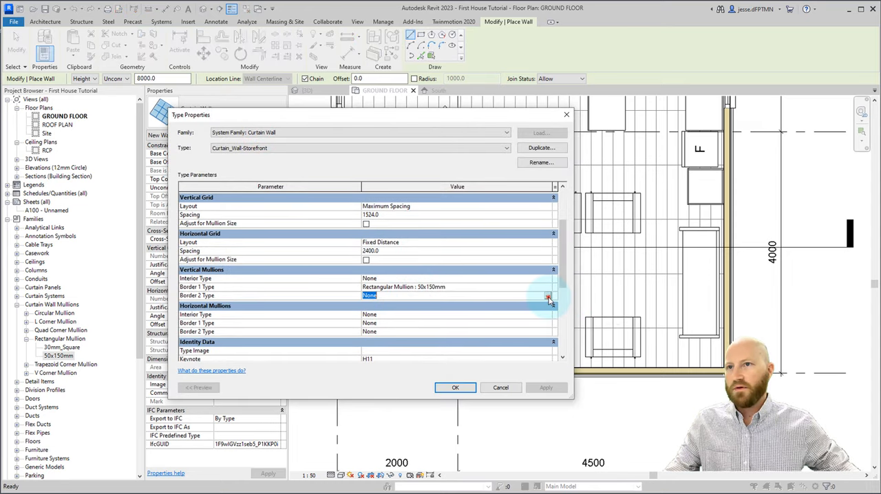
pyautogui.click(548, 295)
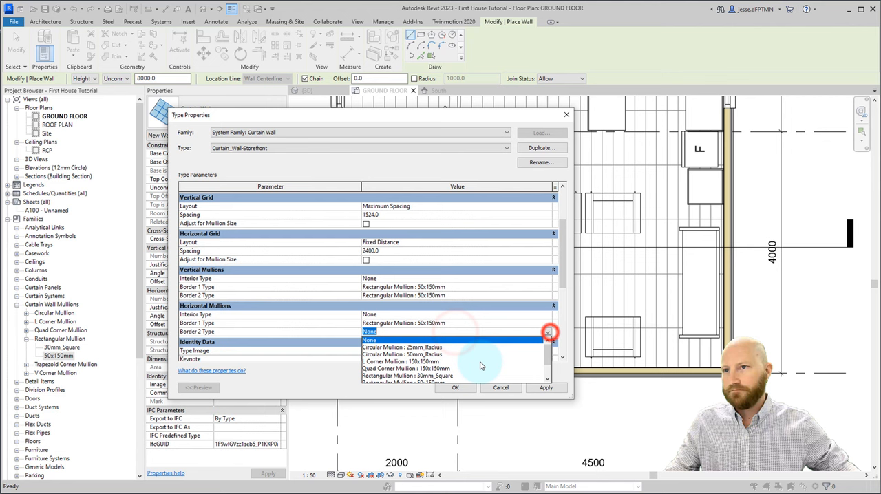
pyautogui.click(420, 340)
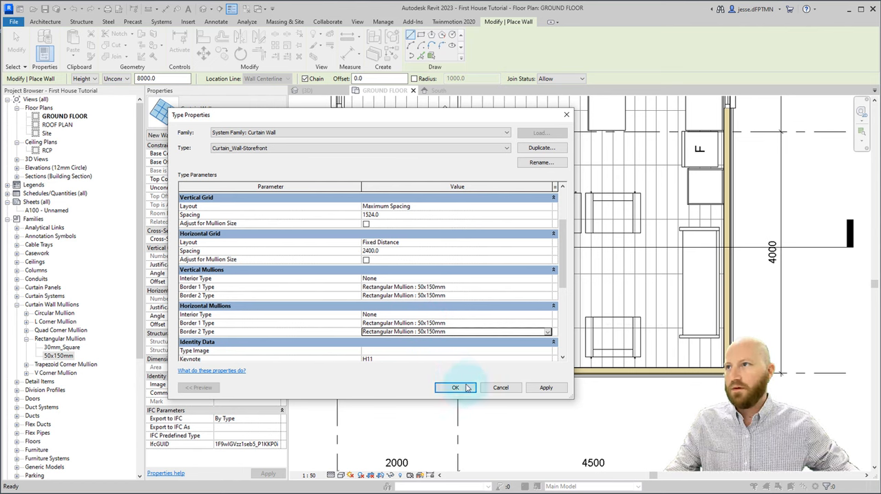
pyautogui.click(456, 388)
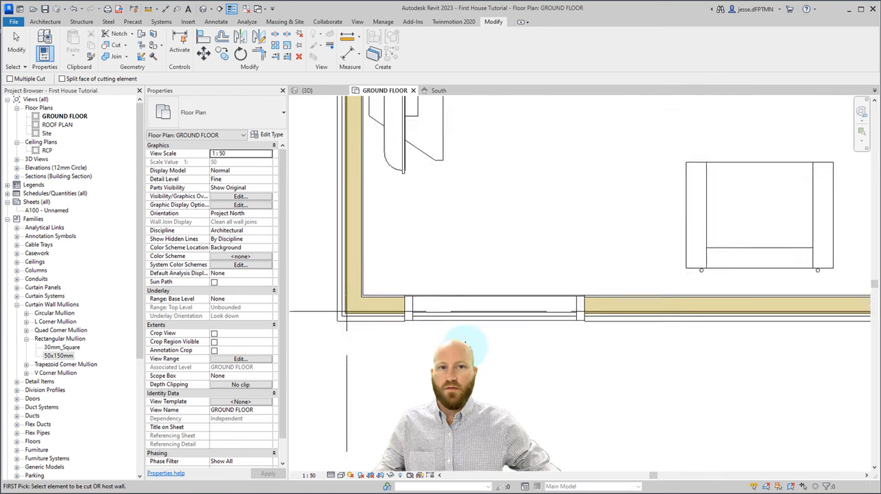
# - Switch back to the South elevation view after placing the storefront curtain wall
pyautogui.click(437, 91)
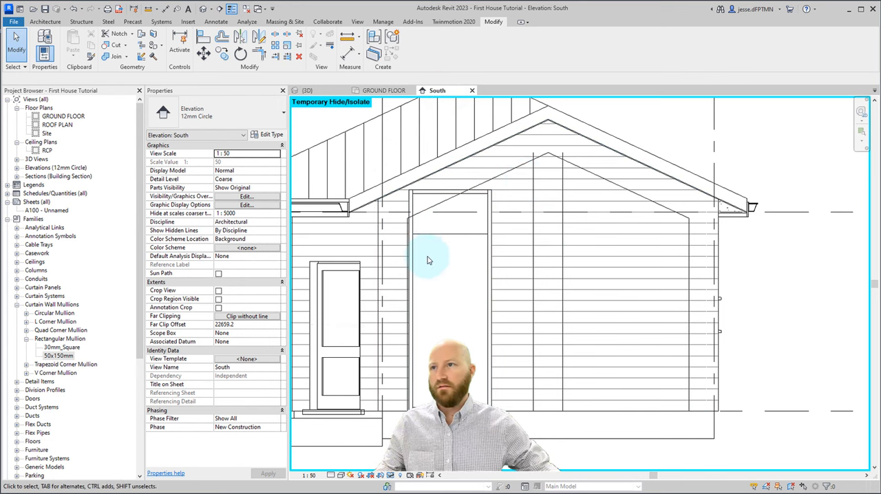
# - Select the storefront curtain wall and start editing its profile into a gable shape
pyautogui.click(430, 260)
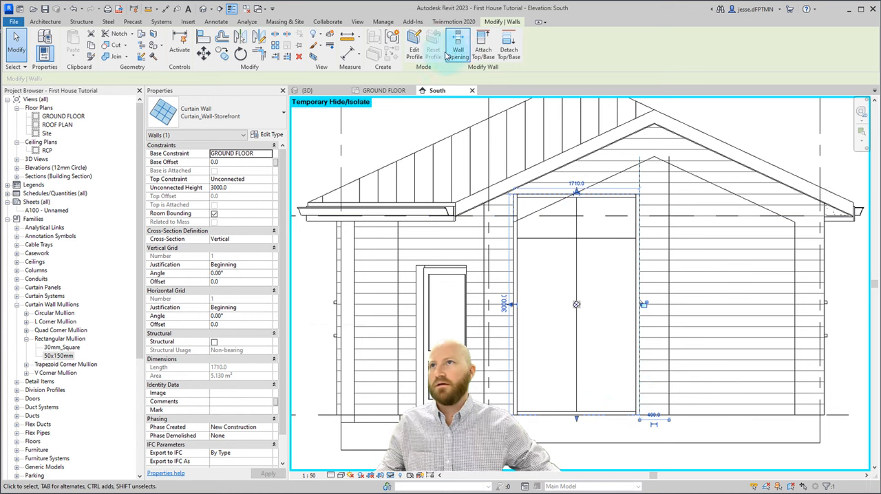
pyautogui.click(413, 46)
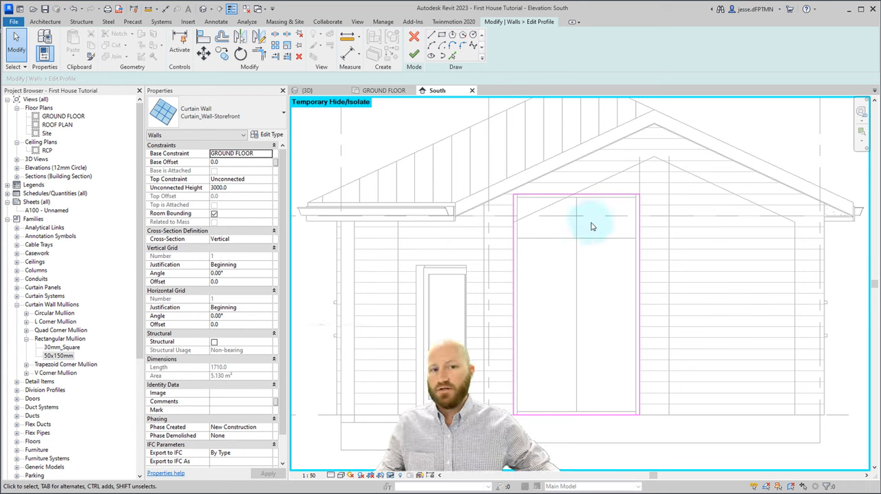
pyautogui.moveTo(611, 220)
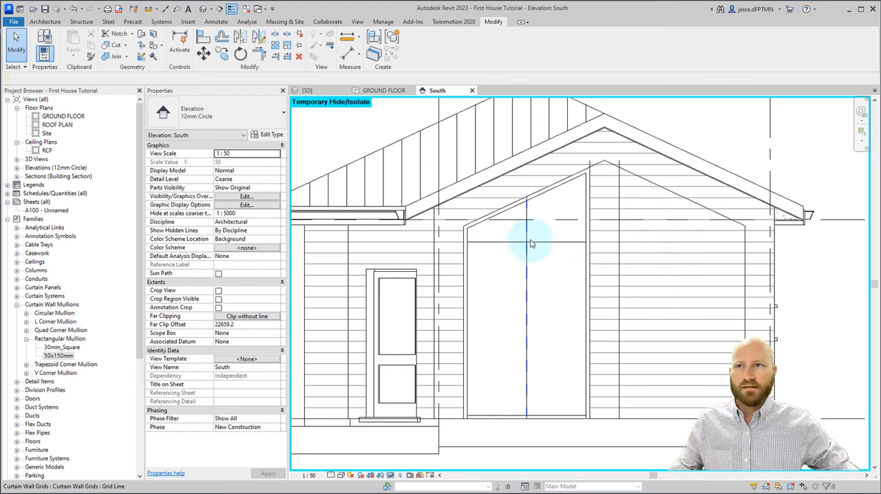
# - Place a mullion, undo it, then add one to a single horizontal grid segment
pyautogui.click(528, 241)
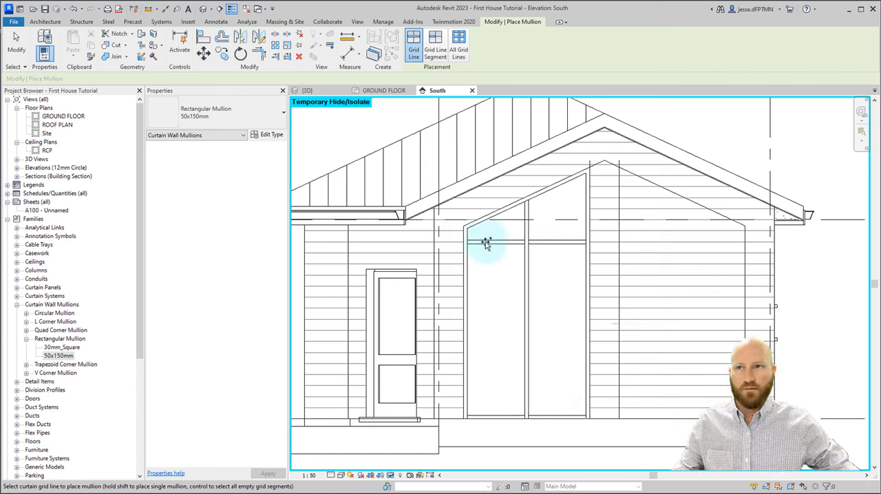
pyautogui.moveTo(434, 48)
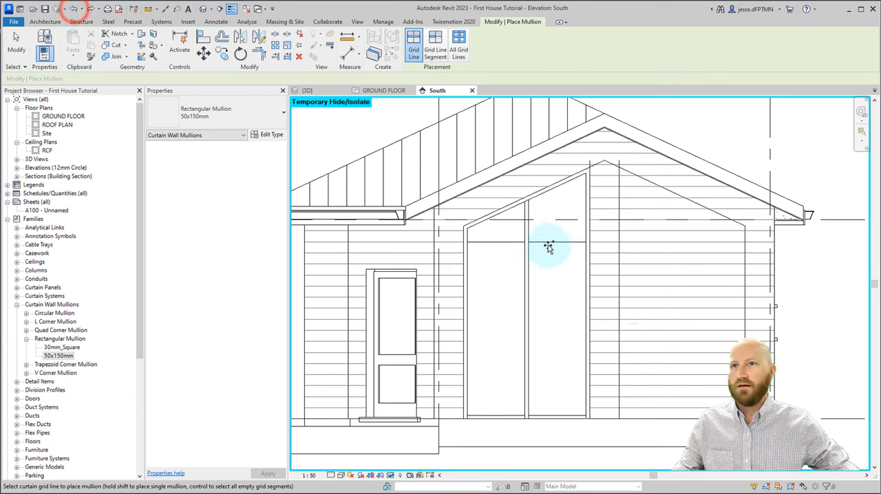
pyautogui.click(435, 53)
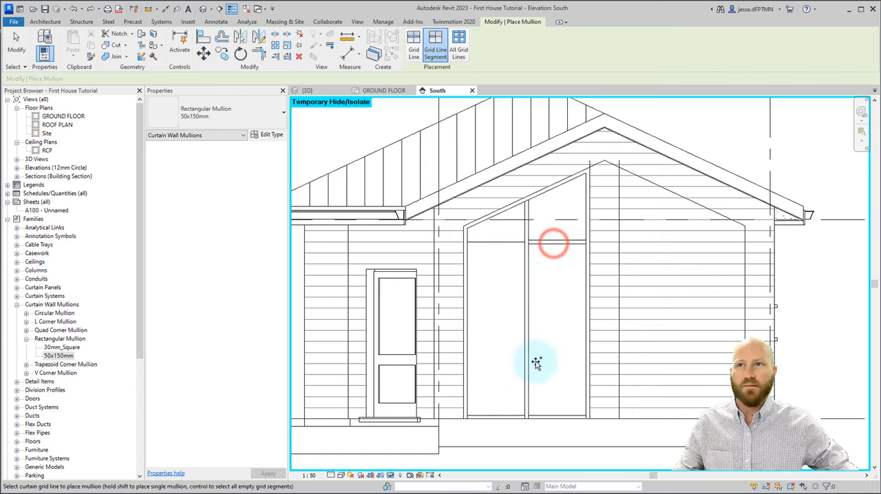
pyautogui.click(528, 241)
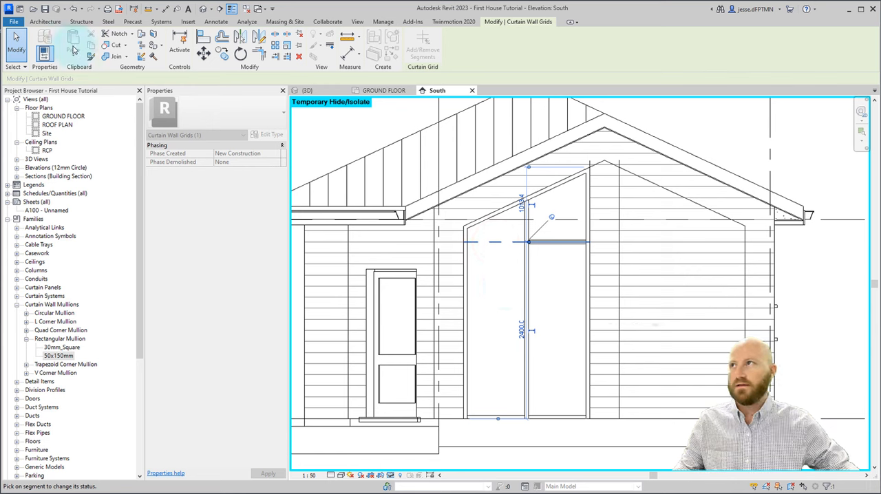
# - Finish the horizontal mullion line, check its grid line, and select the curtain wall
pyautogui.click(51, 22)
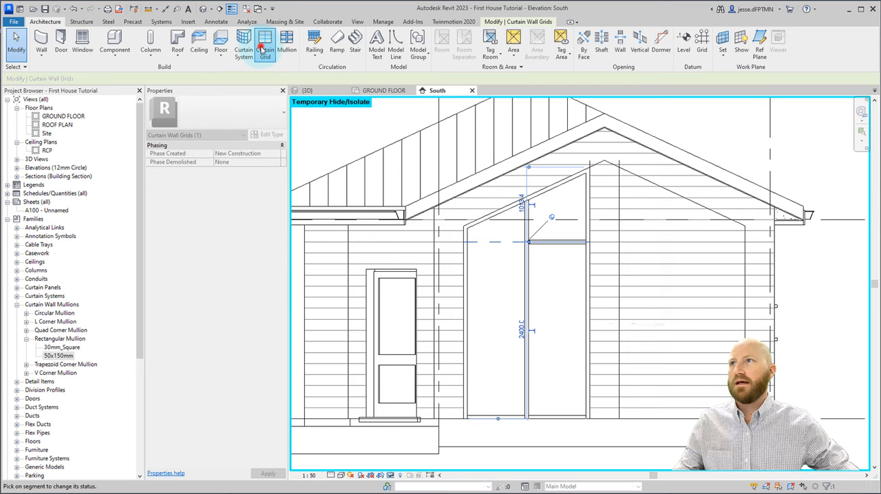
pyautogui.click(260, 44)
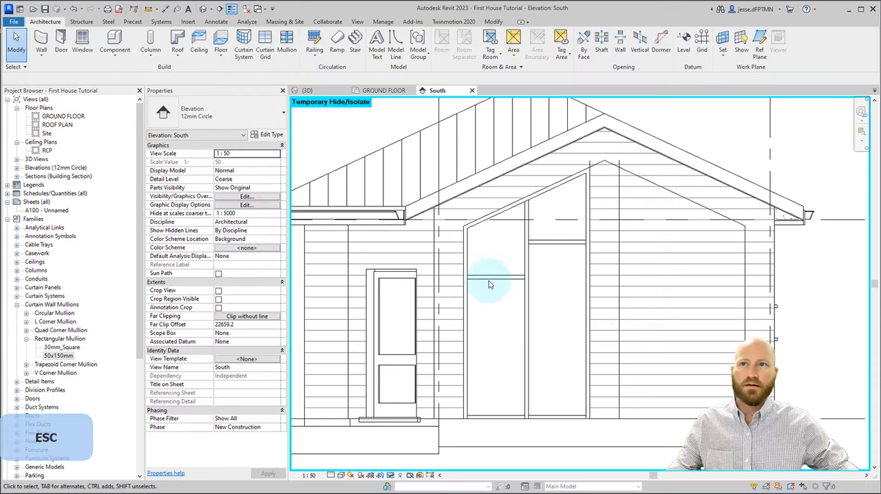
pyautogui.moveTo(543, 245)
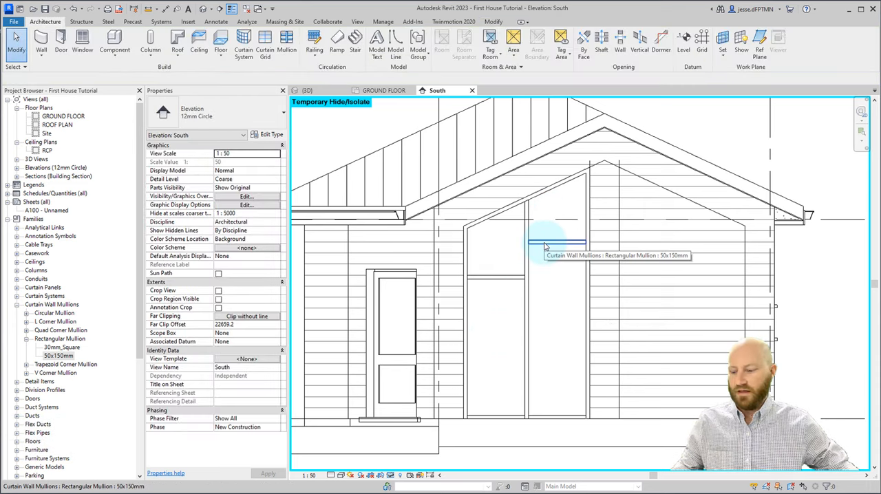
pyautogui.press('Tab')
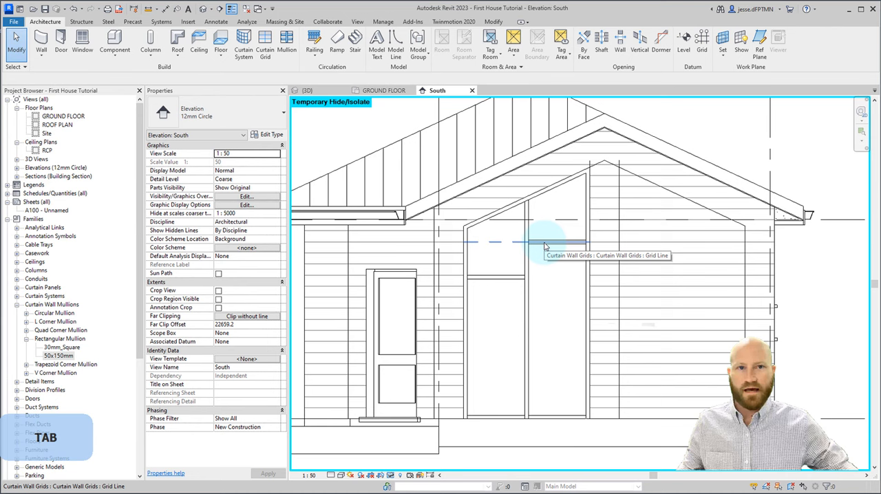
pyautogui.click(543, 242)
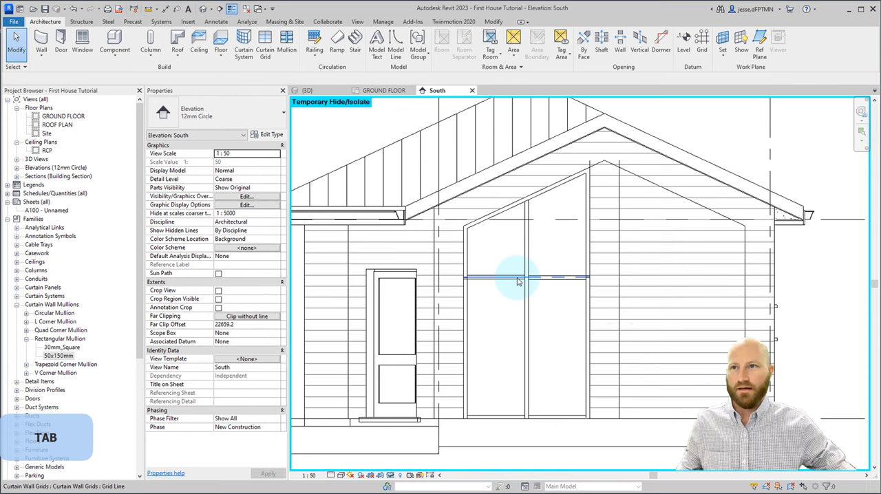
pyautogui.click(517, 278)
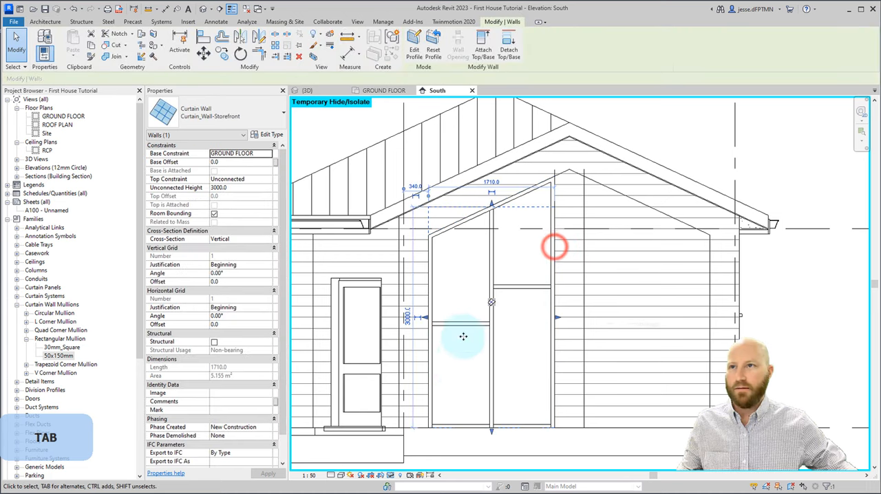
pyautogui.moveTo(275, 43)
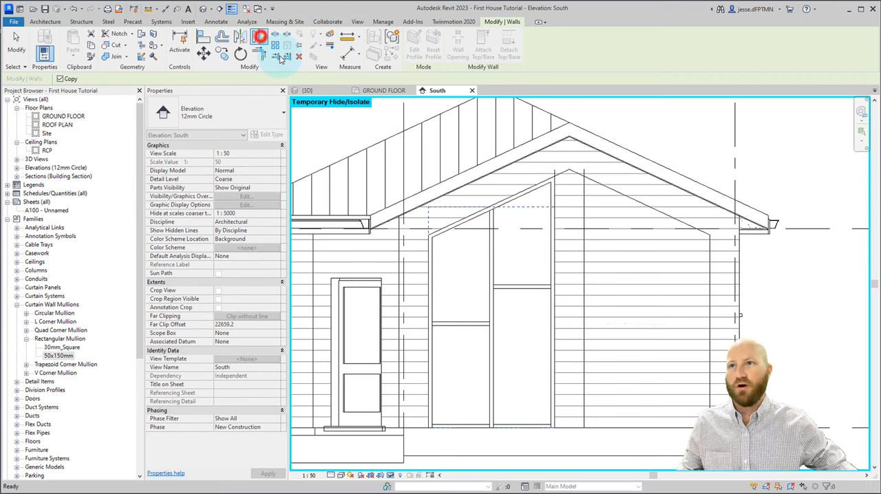
# - Copy the gable curtain wall from its top midpoint to place a second window beside it
pyautogui.click(570, 168)
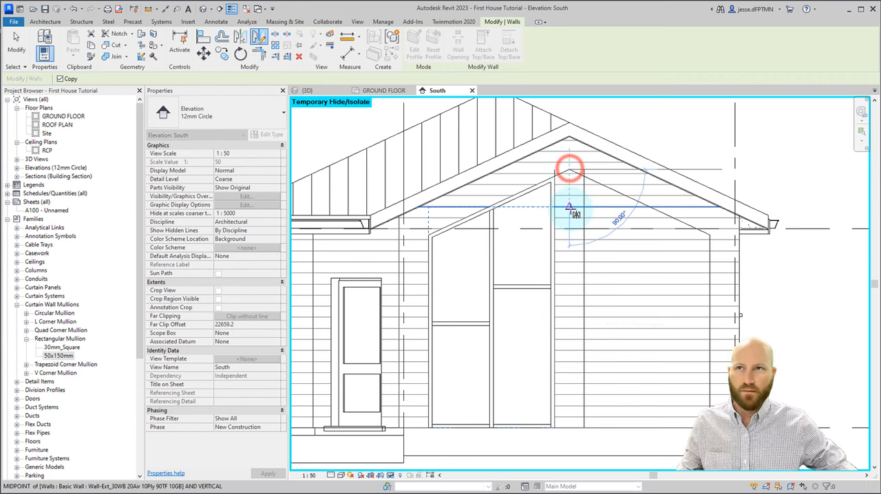
pyautogui.click(591, 219)
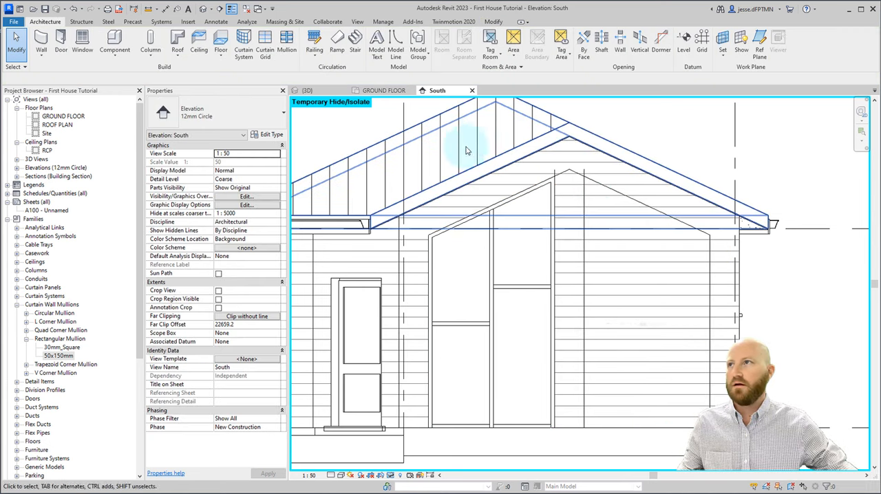
pyautogui.click(467, 150)
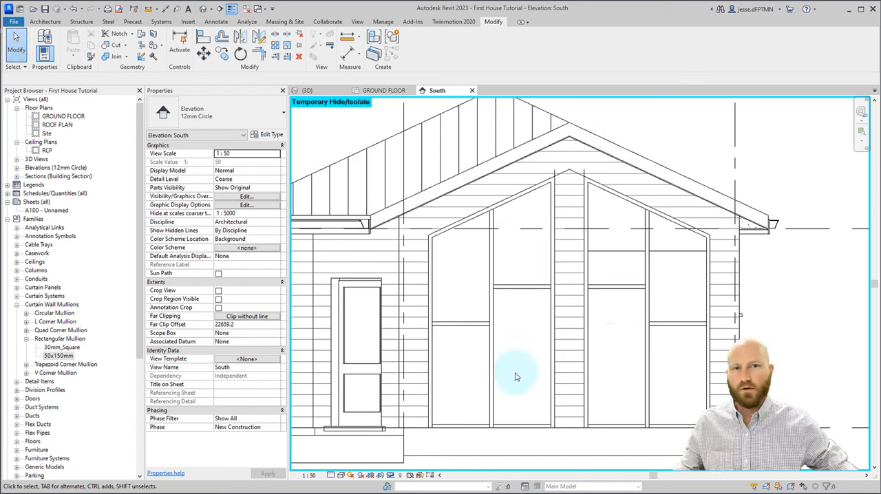
# - Filter the selection down to the six guide lines and hide them temporarily
pyautogui.click(490, 404)
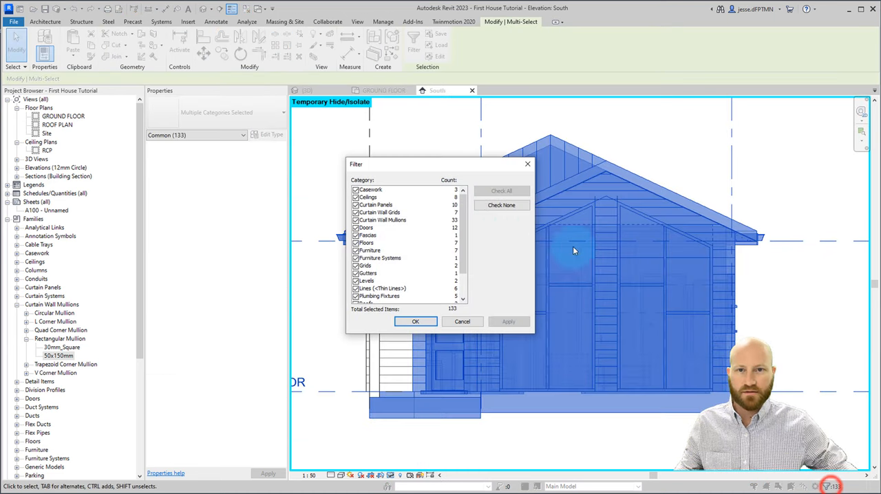
pyautogui.click(501, 205)
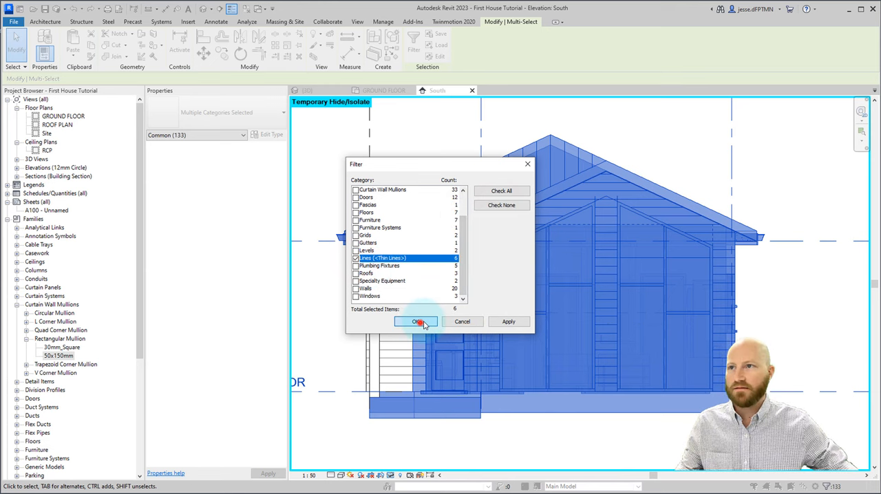
pyautogui.click(415, 322)
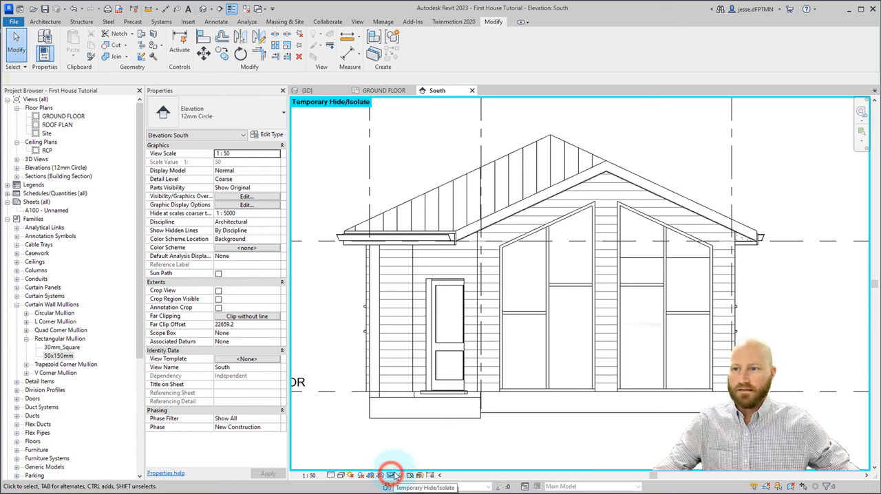
pyautogui.click(393, 473)
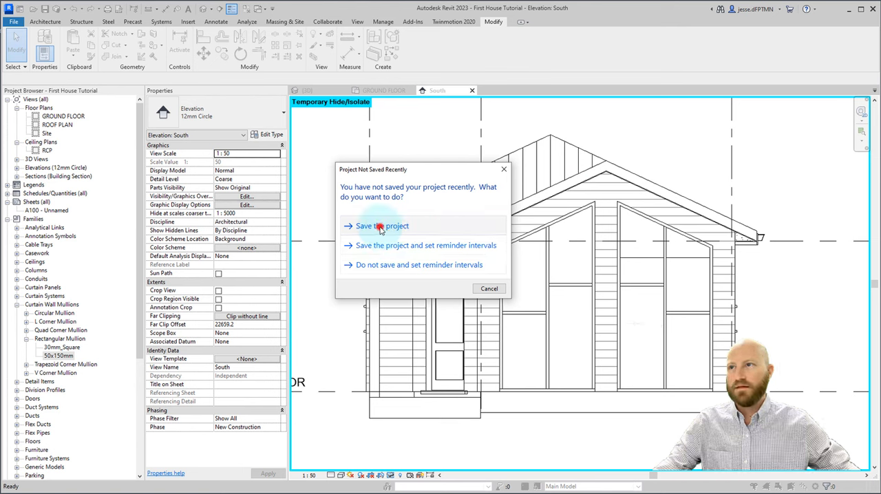
# - Save the project from the reminder dialog, then pick a grid line on the right window
pyautogui.click(378, 226)
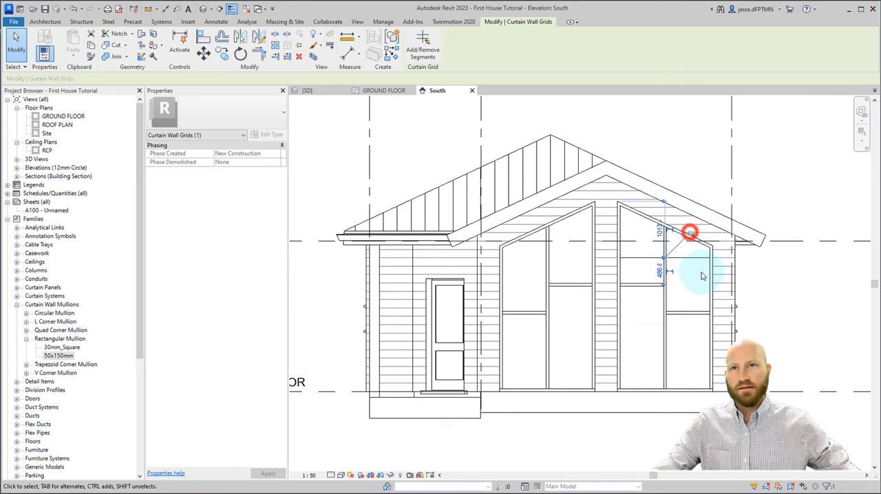
pyautogui.click(792, 278)
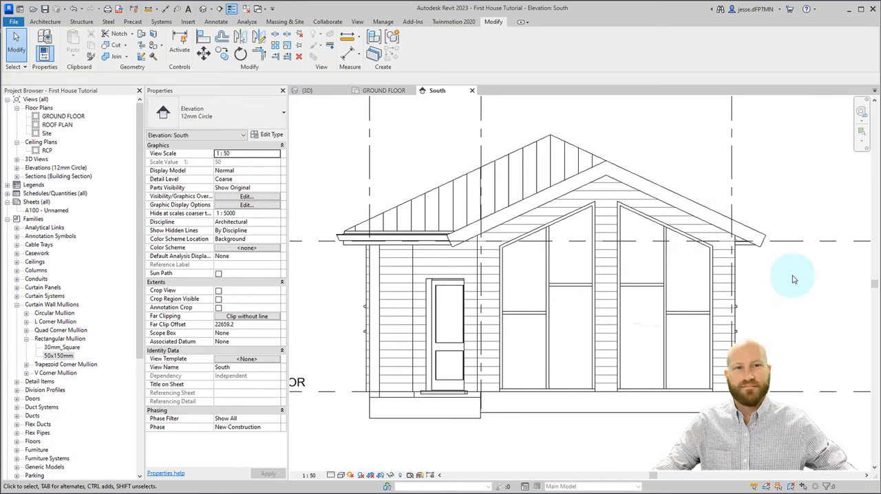